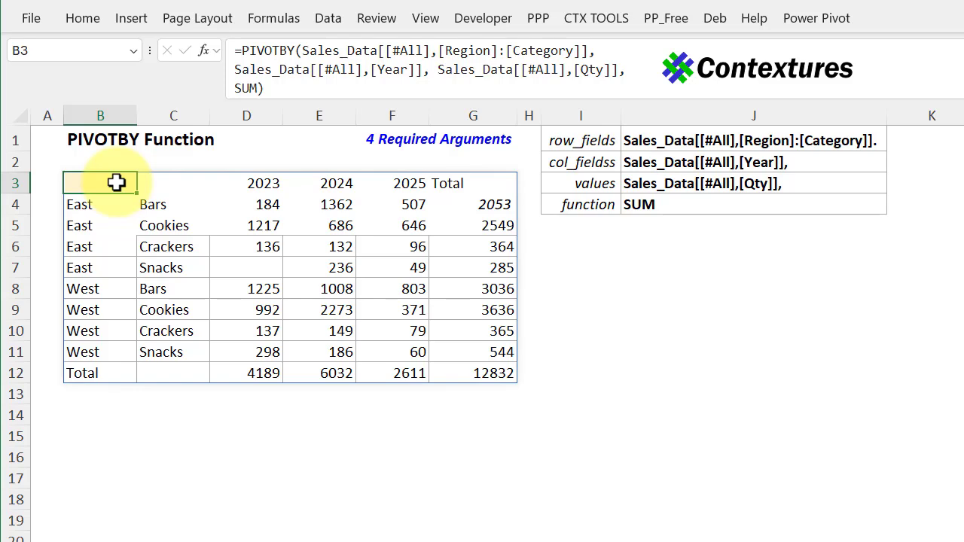
mouse_move(605, 167)
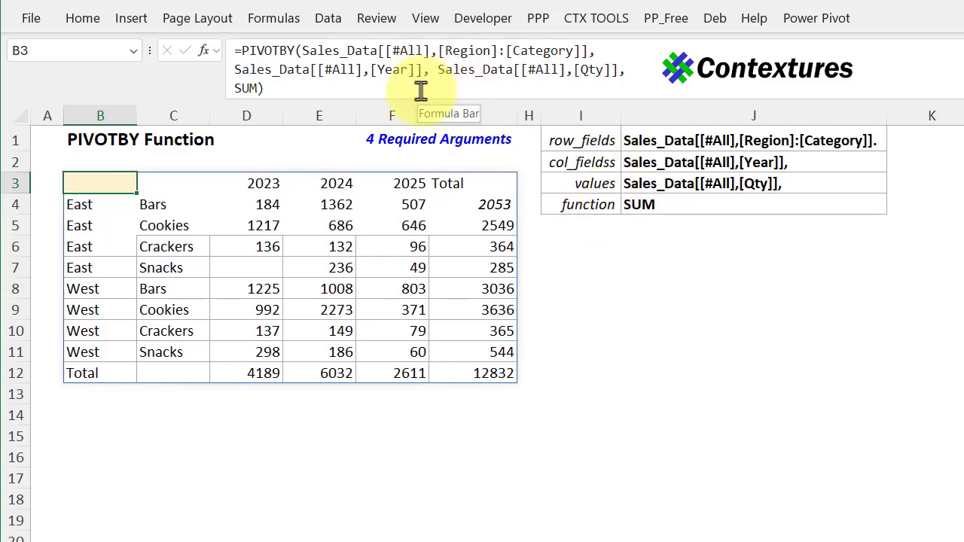
mouse_move(429, 505)
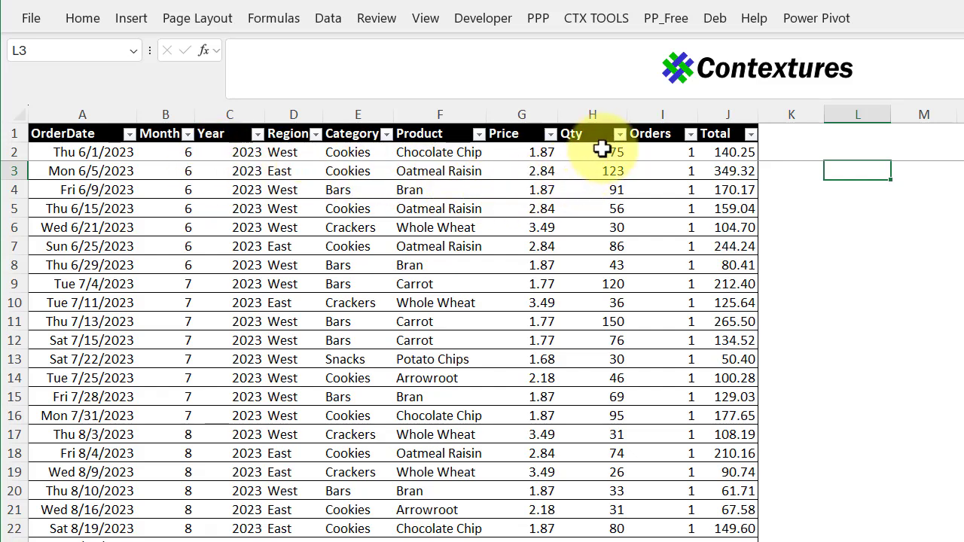
Switch to the Sales_Data sheet to review the source table behind the PIVOTBY formula.
click(63, 133)
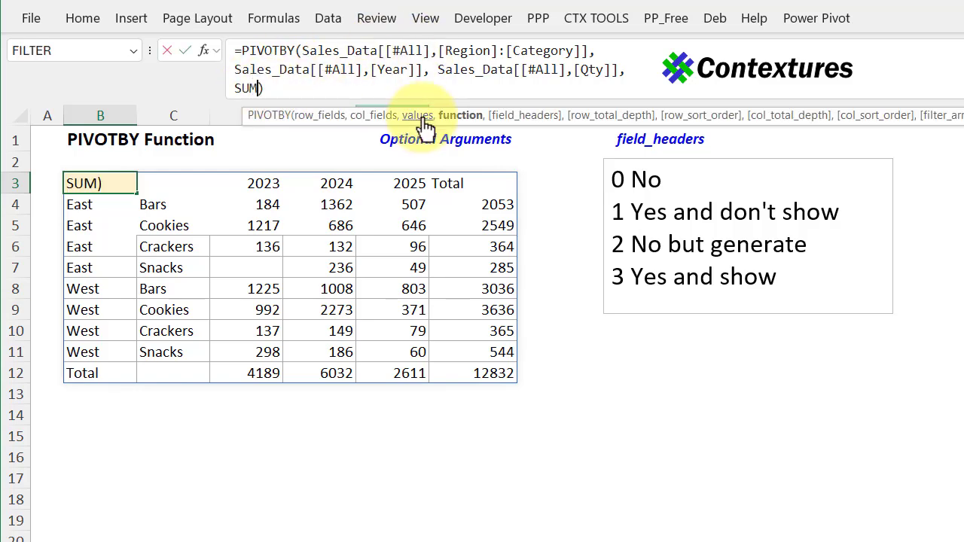
Add a comma after SUM in B3's PIVOTBY formula to reach the field_headers argument.
text(,)
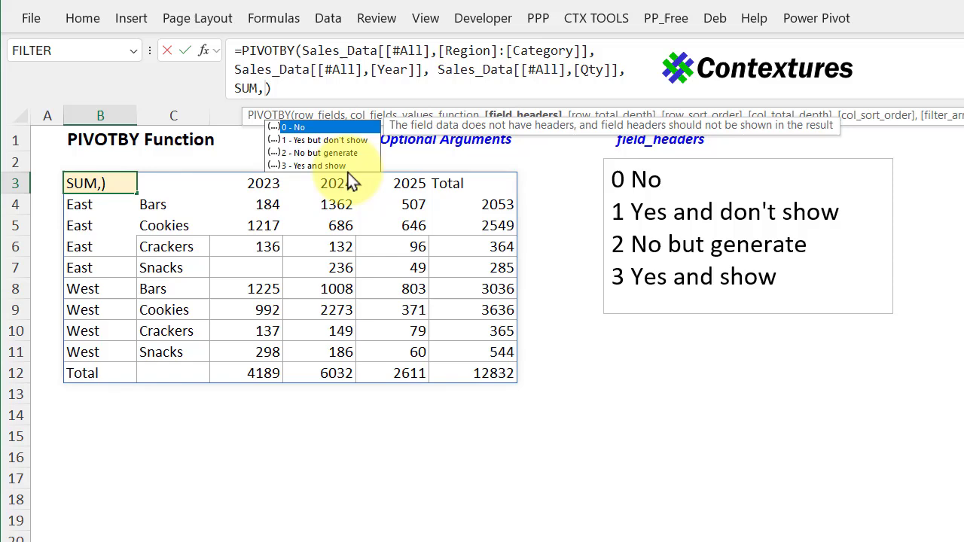
mouse_move(558, 283)
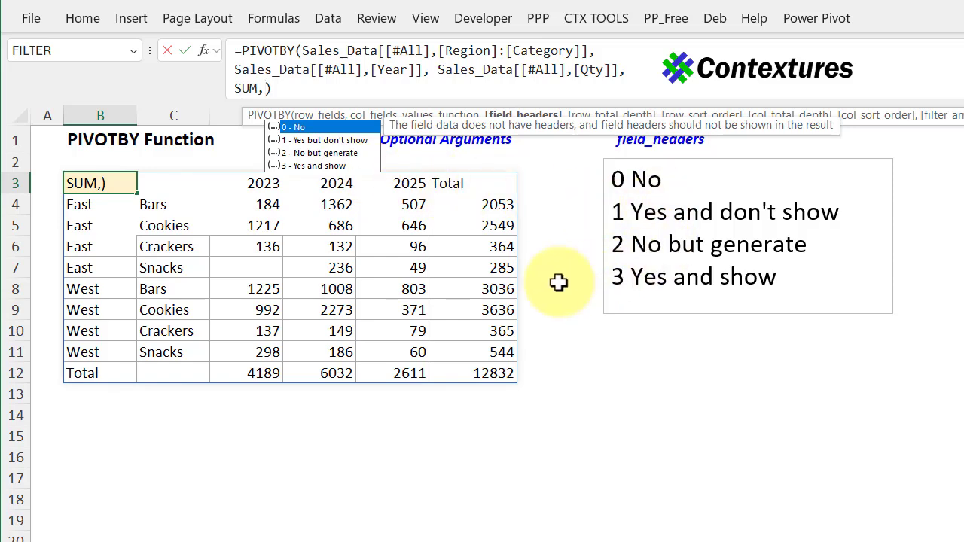
mouse_move(239, 181)
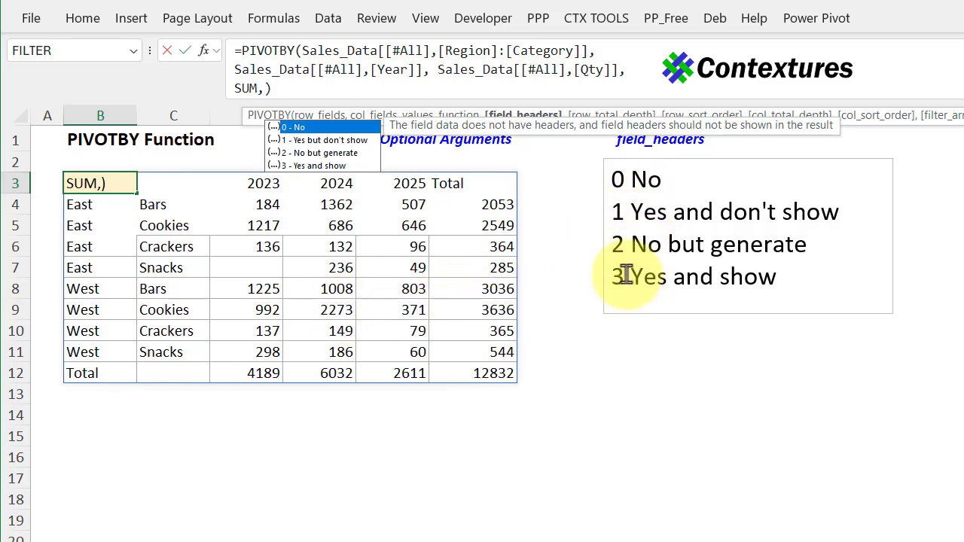
mouse_move(685, 277)
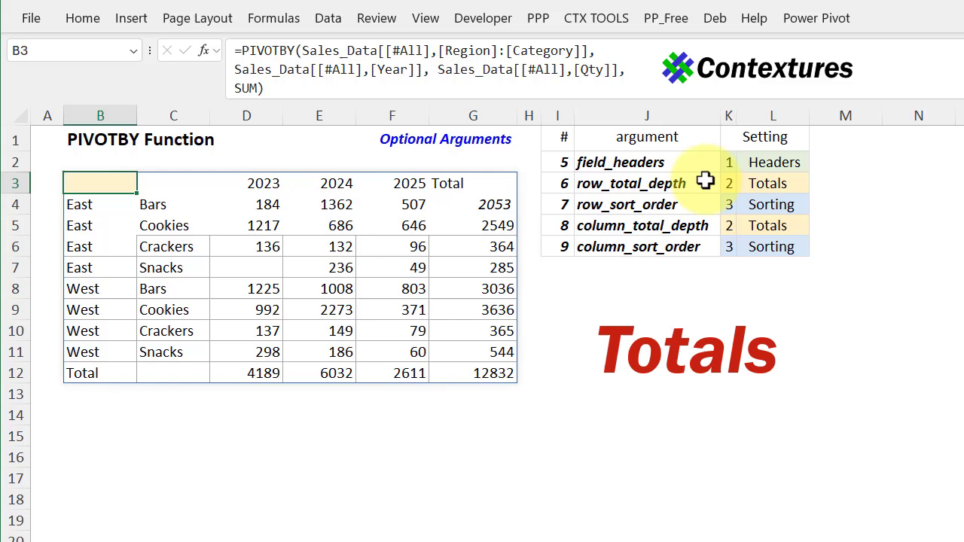
mouse_move(675, 232)
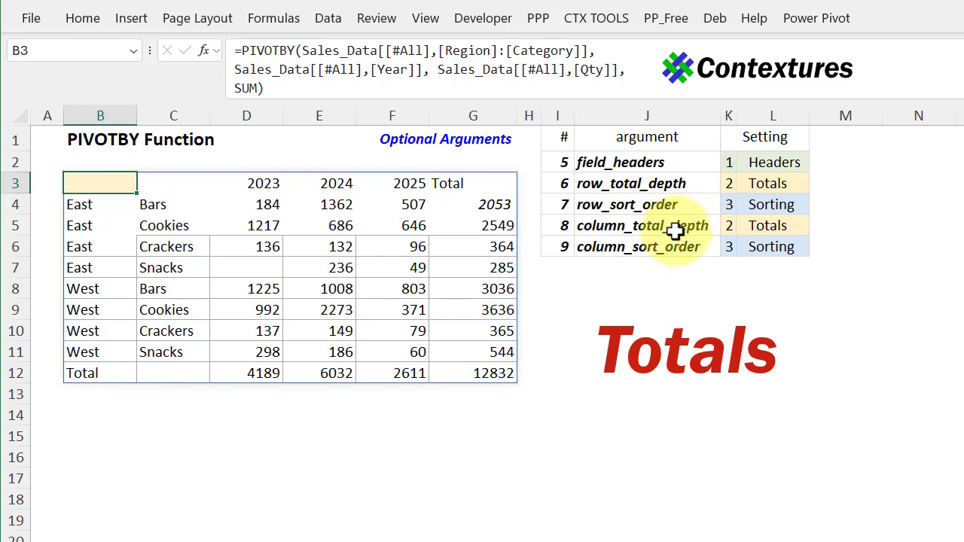
mouse_move(623, 204)
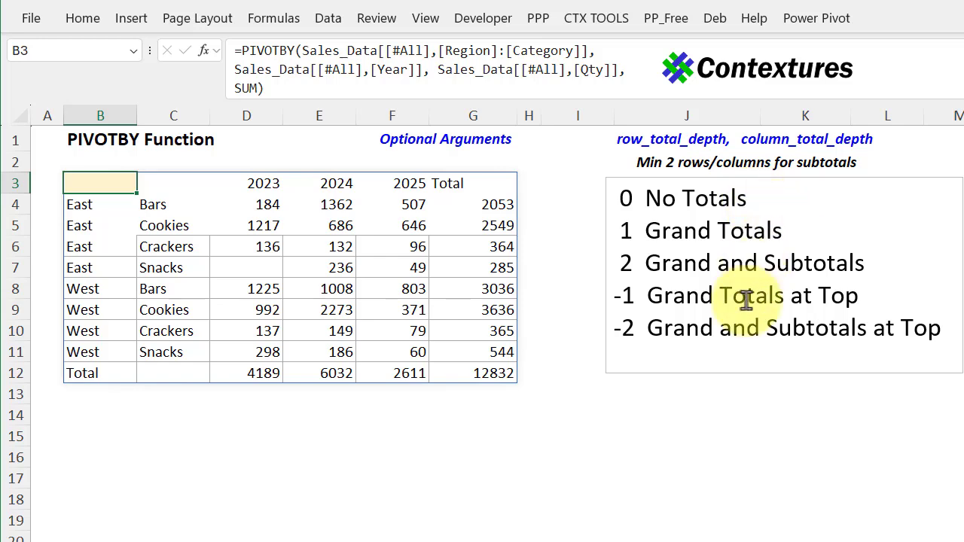
mouse_move(761, 262)
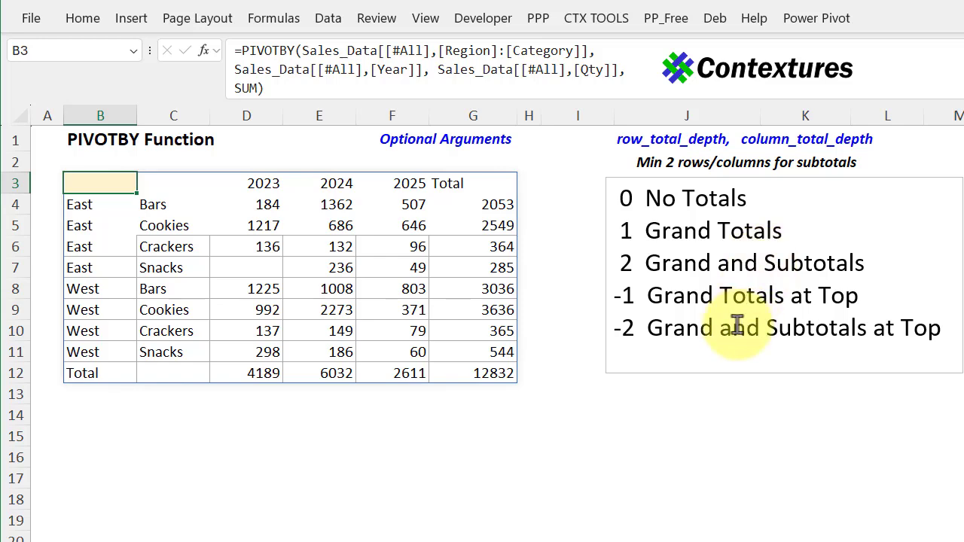
mouse_move(669, 164)
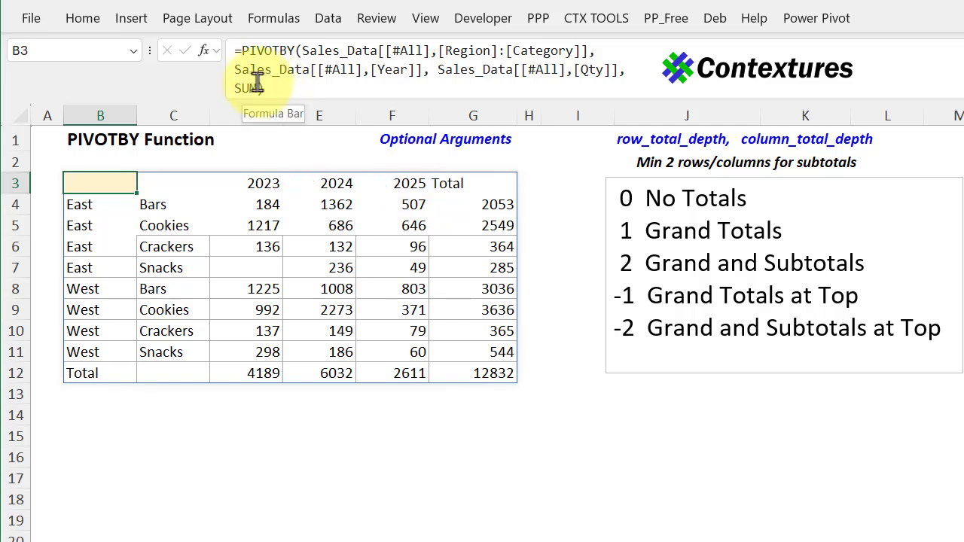
Set PIVOTBY row_total_depth to 2 for East/West subtotals and a Grand Total, then continue to the next argument.
text(,))
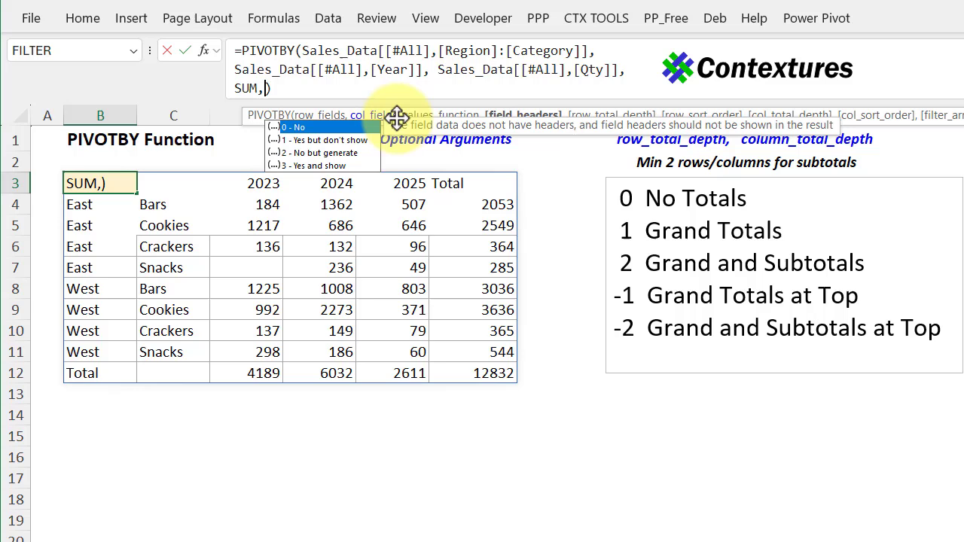
text(,)
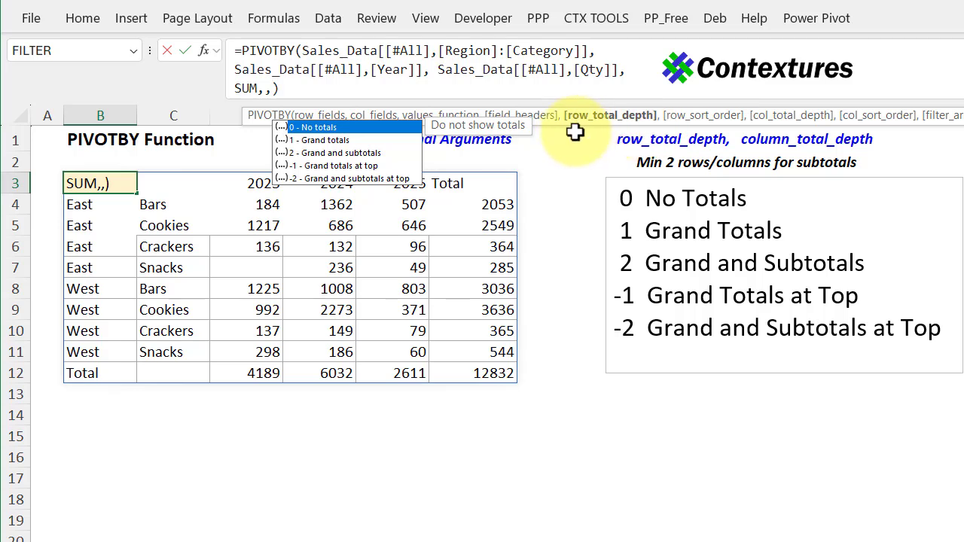
mouse_move(603, 157)
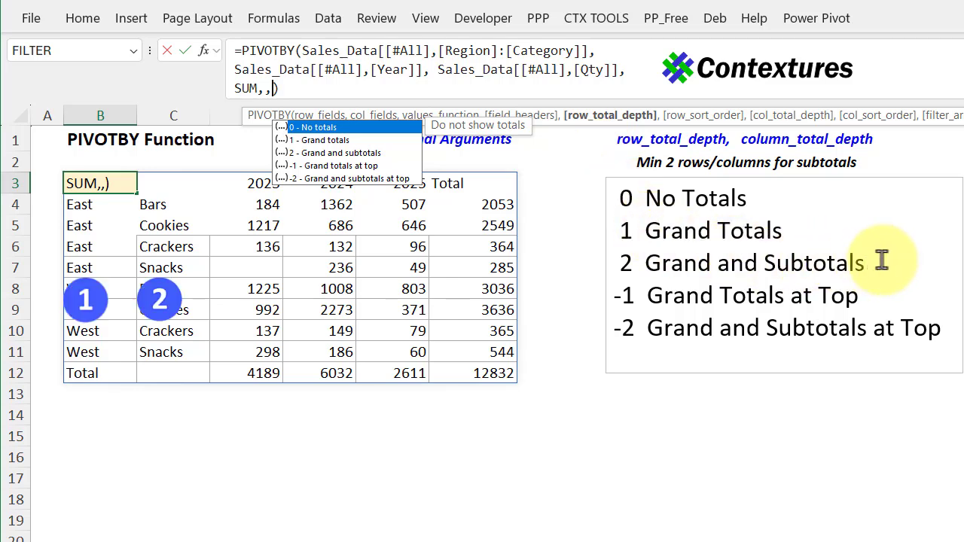
mouse_move(855, 259)
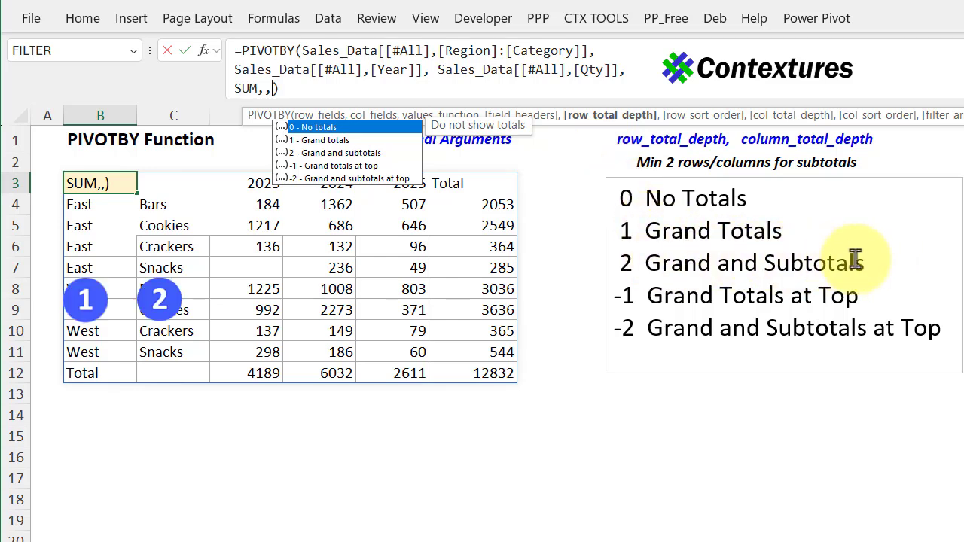
mouse_move(806, 329)
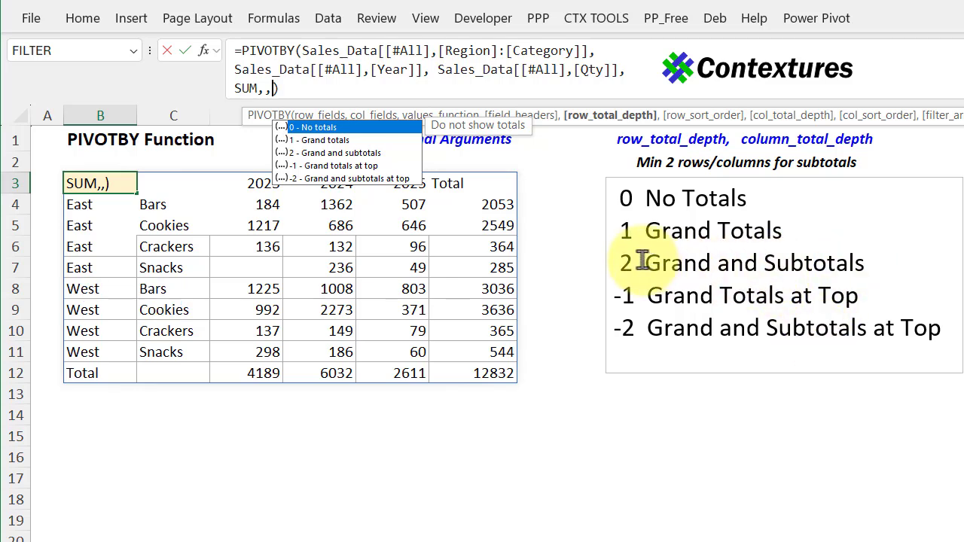
mouse_move(580, 235)
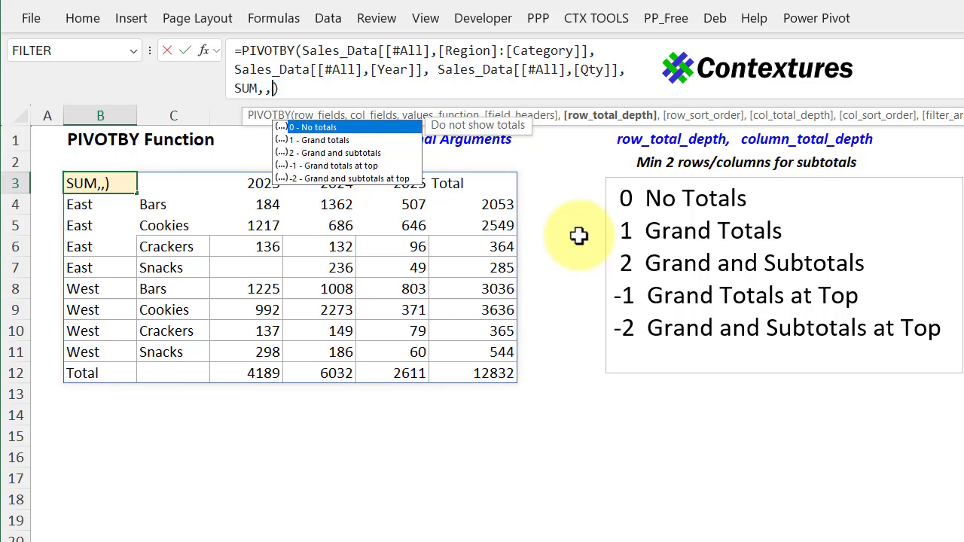
text(2)
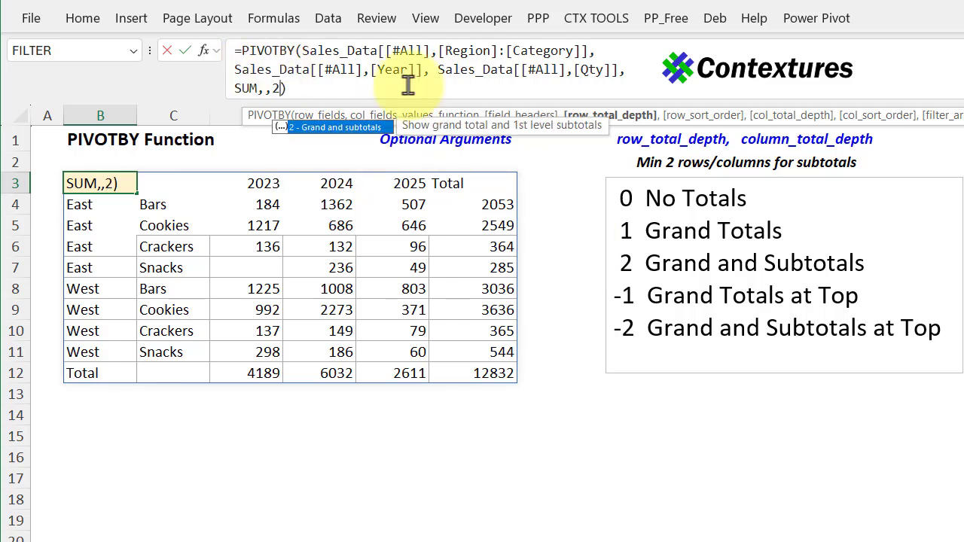
key(enter)
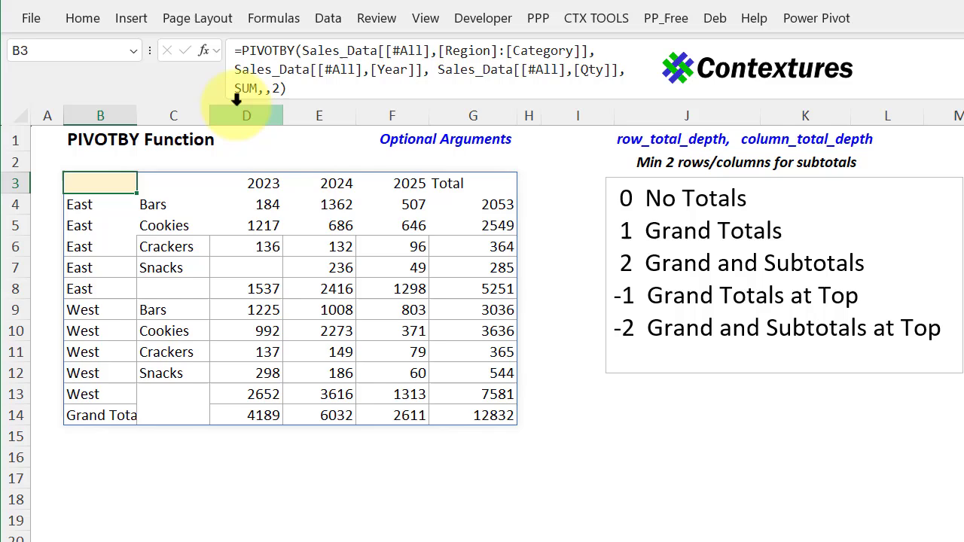
text(,)
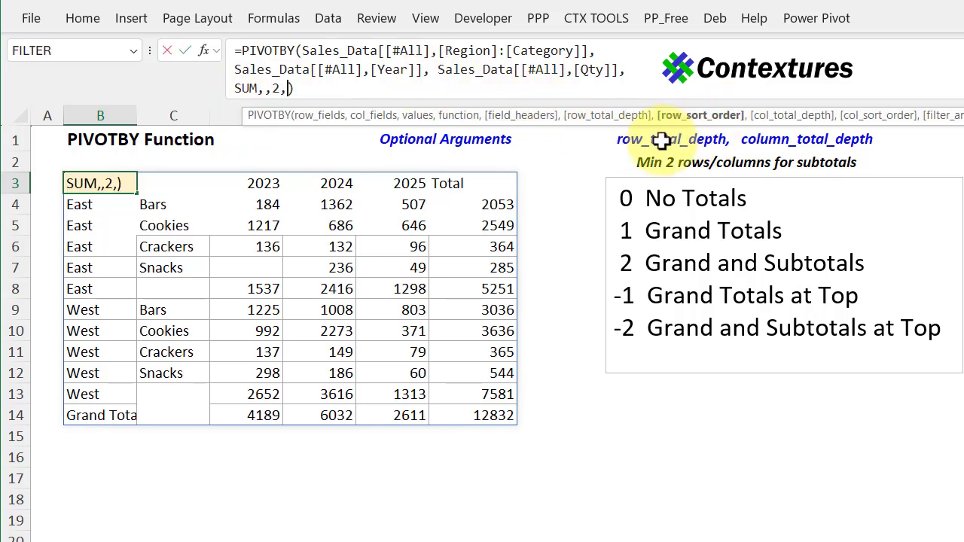
Skip row_sort_order with another comma to reach the col_total_depth argument.
text(,)
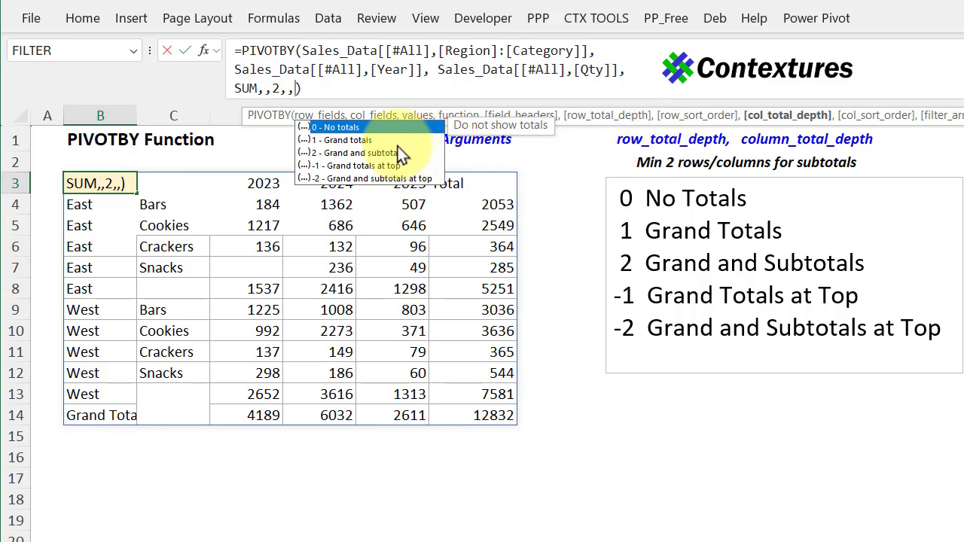
mouse_move(399, 178)
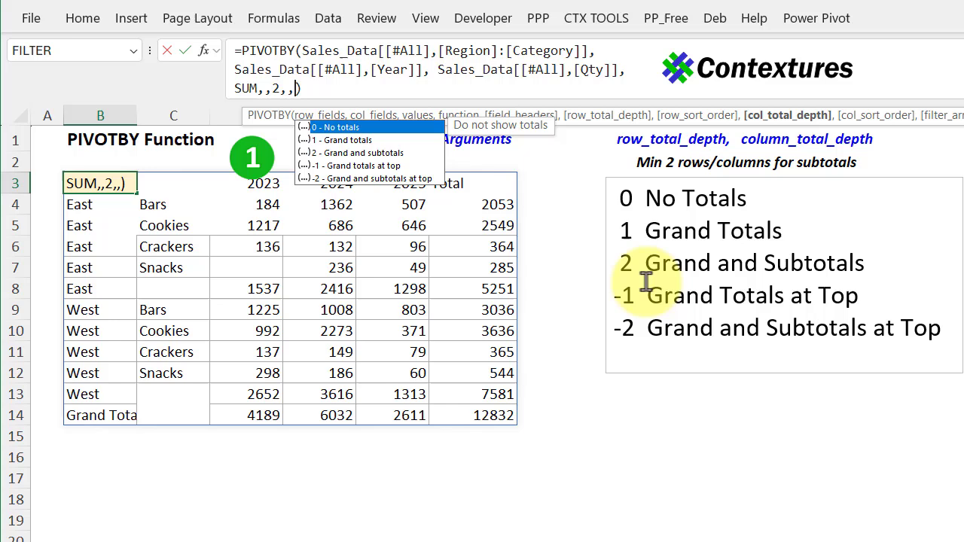
mouse_move(660, 270)
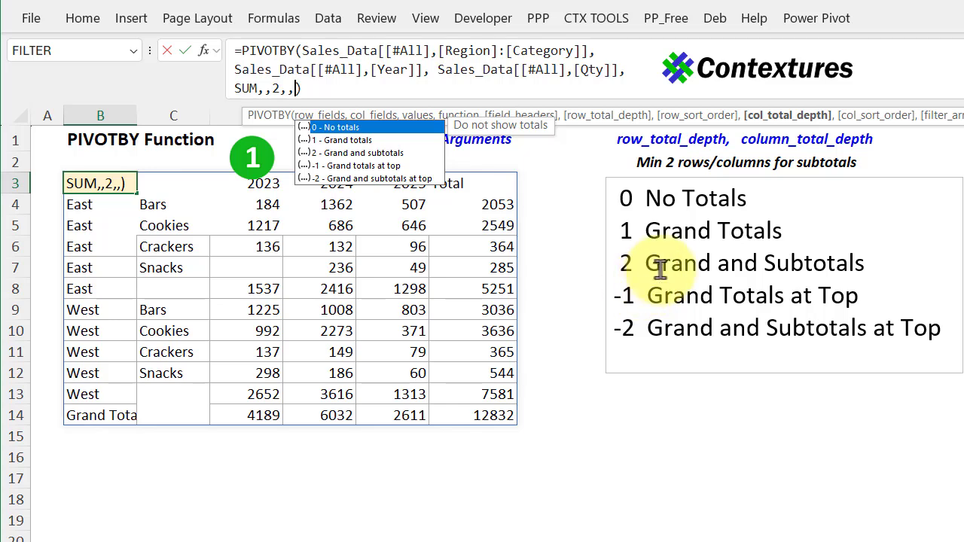
mouse_move(765, 226)
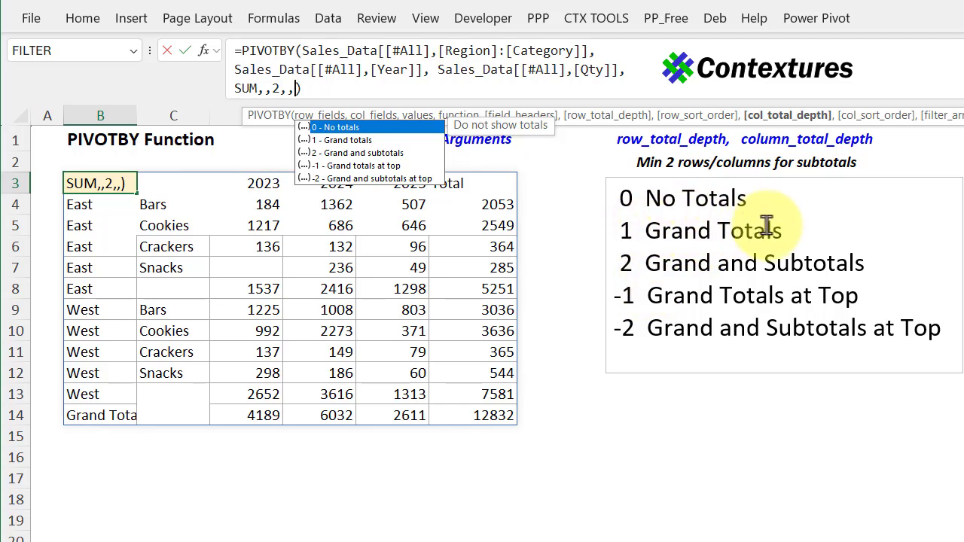
mouse_move(891, 294)
text(-1)
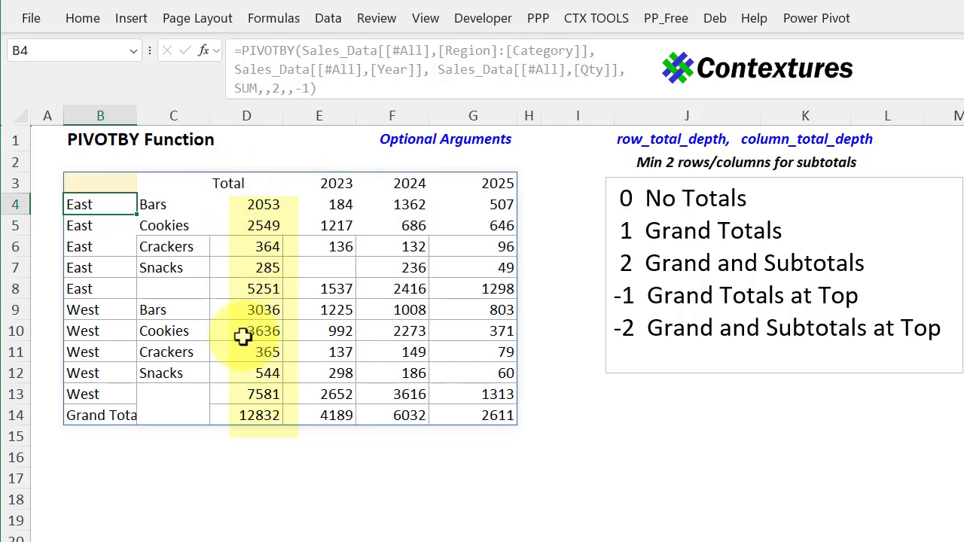
mouse_move(238, 419)
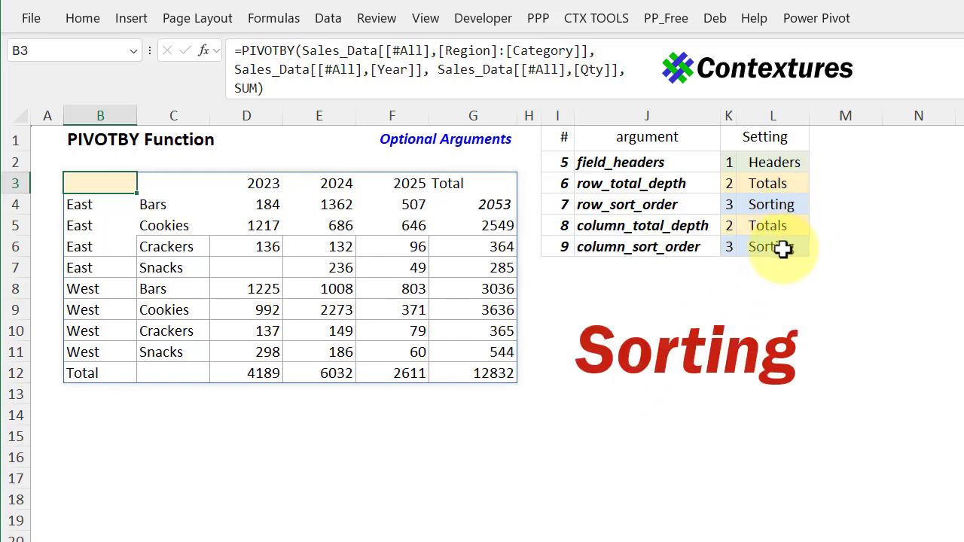
mouse_move(678, 253)
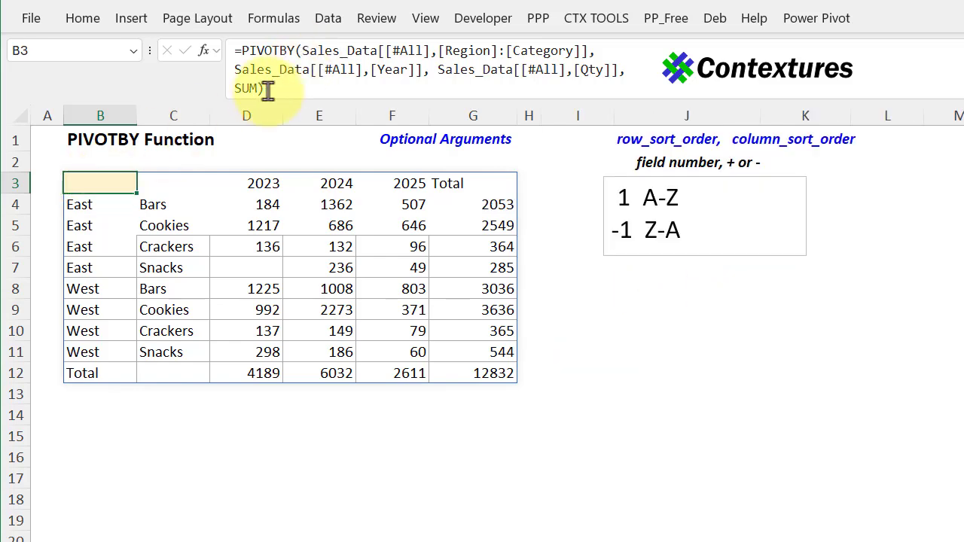
Skip the optional arguments after SUM with commas to reach row_sort_order.
text(,)
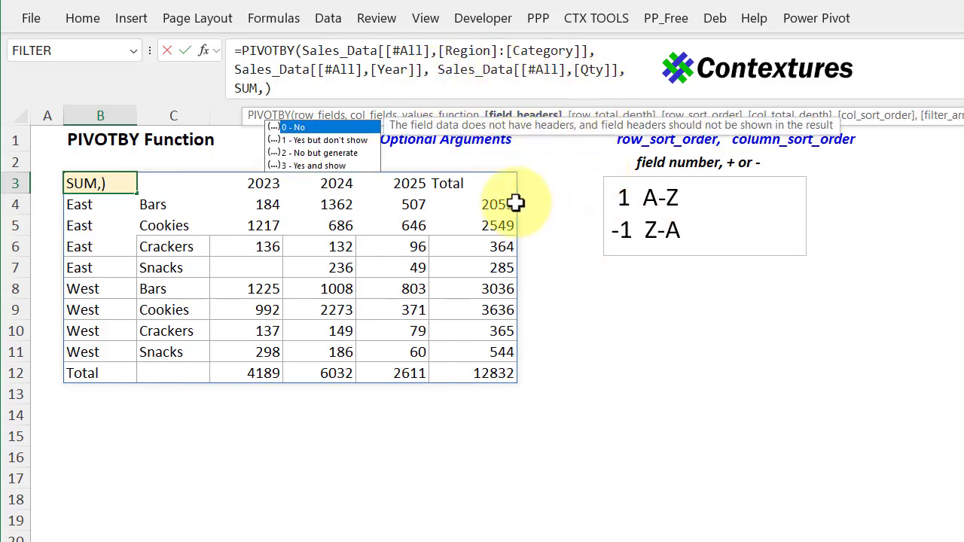
text(,)
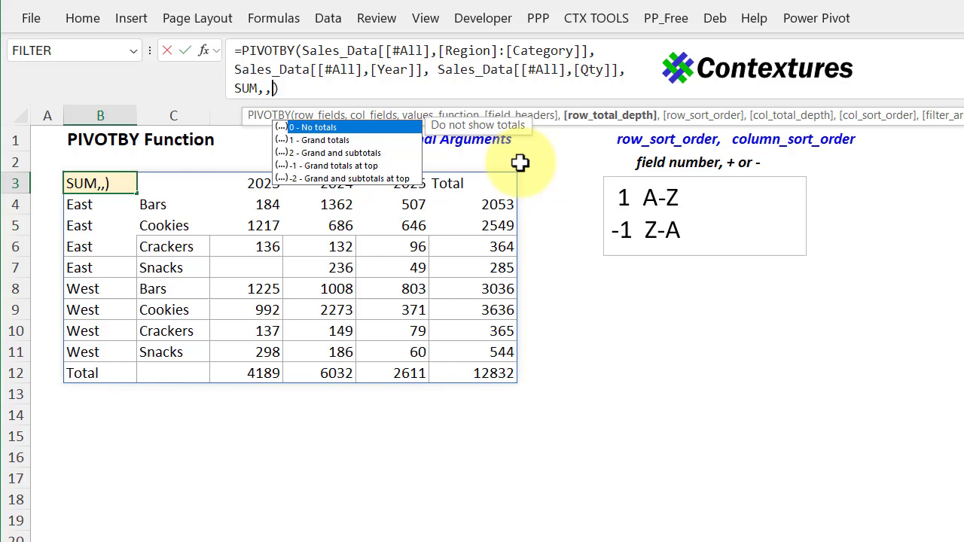
text(,)
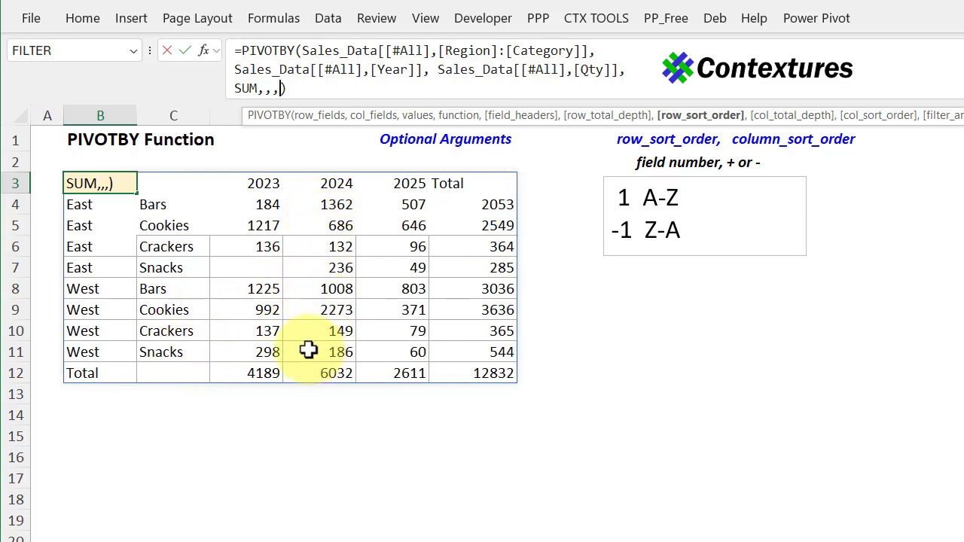
Set row_sort_order to 3 to sort rows by total within each region, then reopen B3's formula.
text(3)
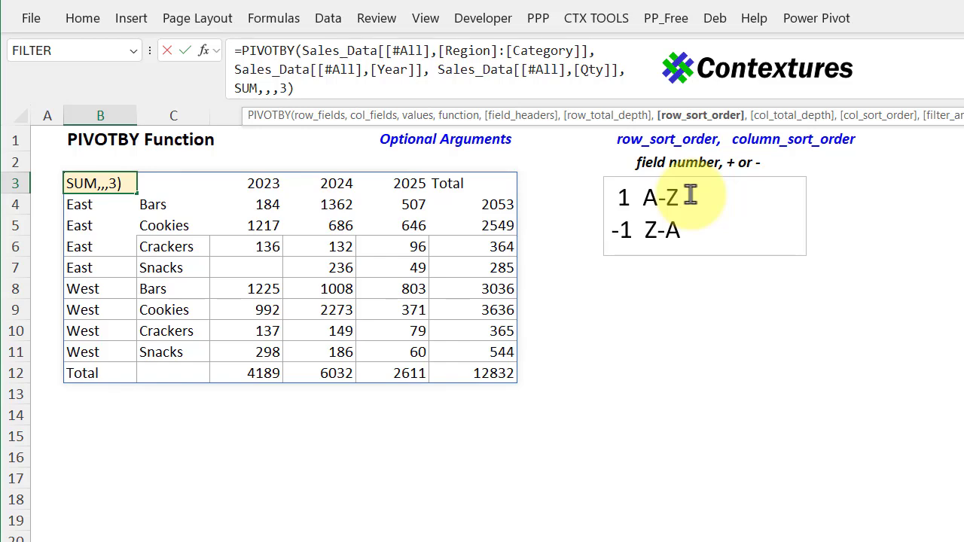
mouse_move(531, 184)
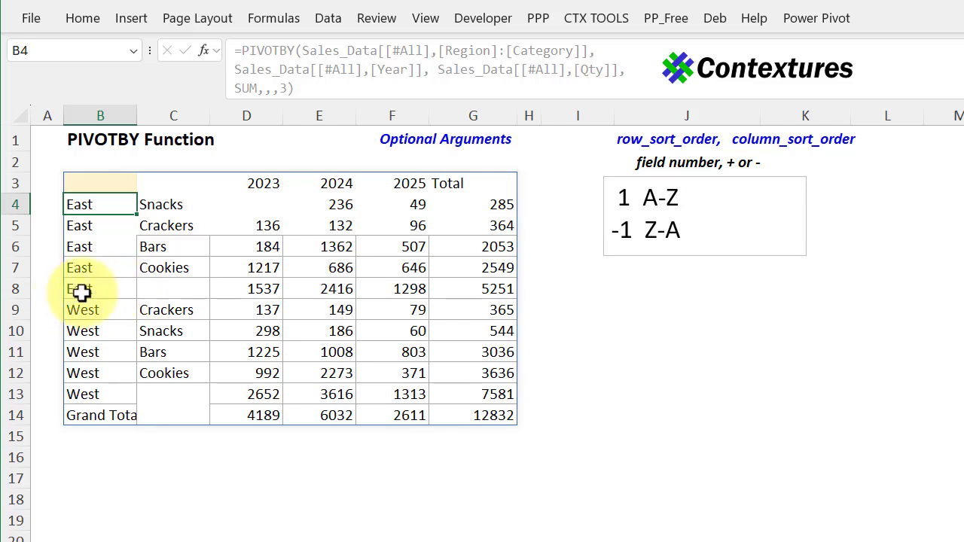
mouse_move(503, 285)
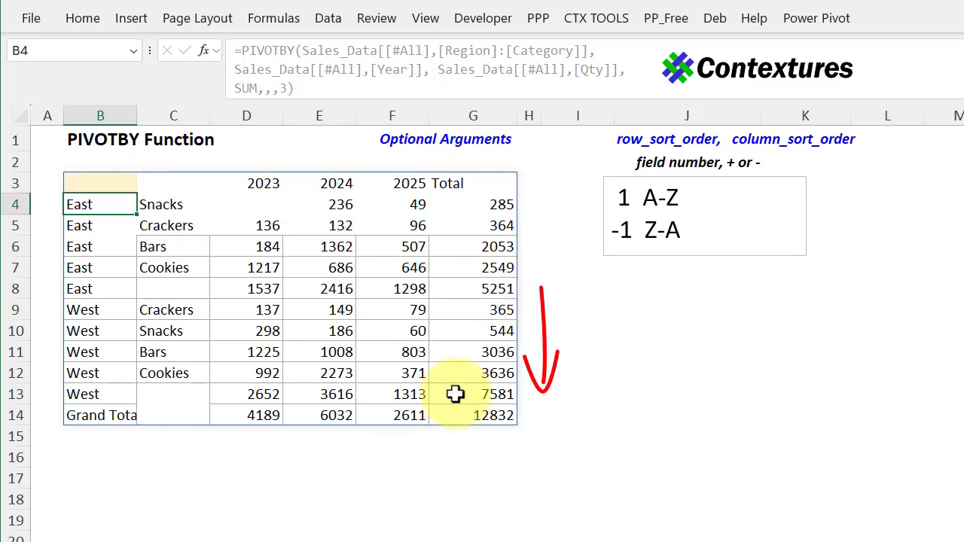
click(100, 184)
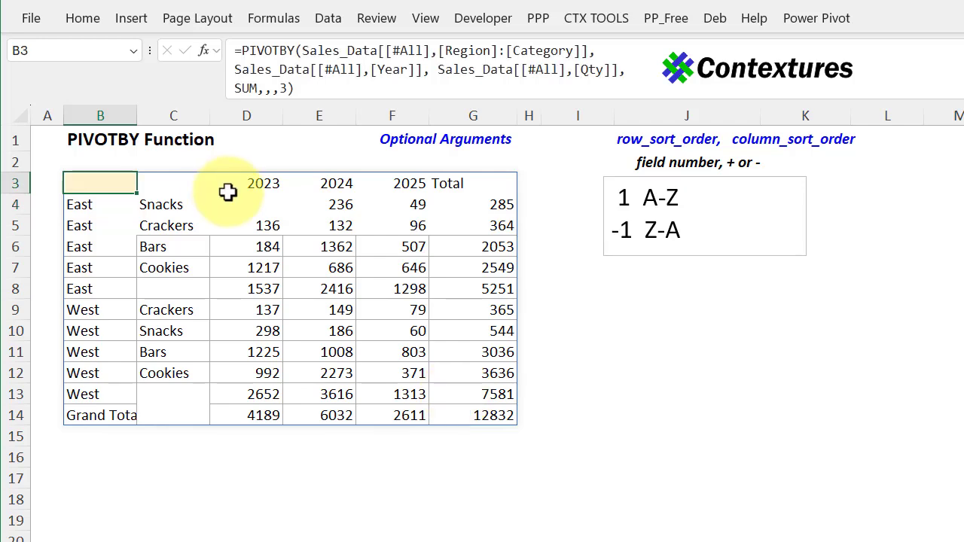
click(283, 87)
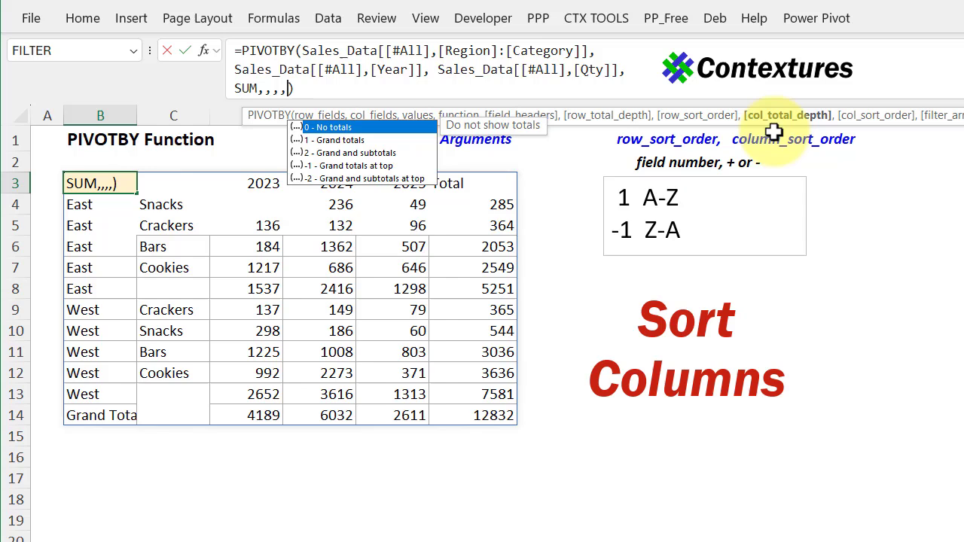
Set col_sort_order to -1 so the year columns run 2025, 2024, 2023.
text(,)
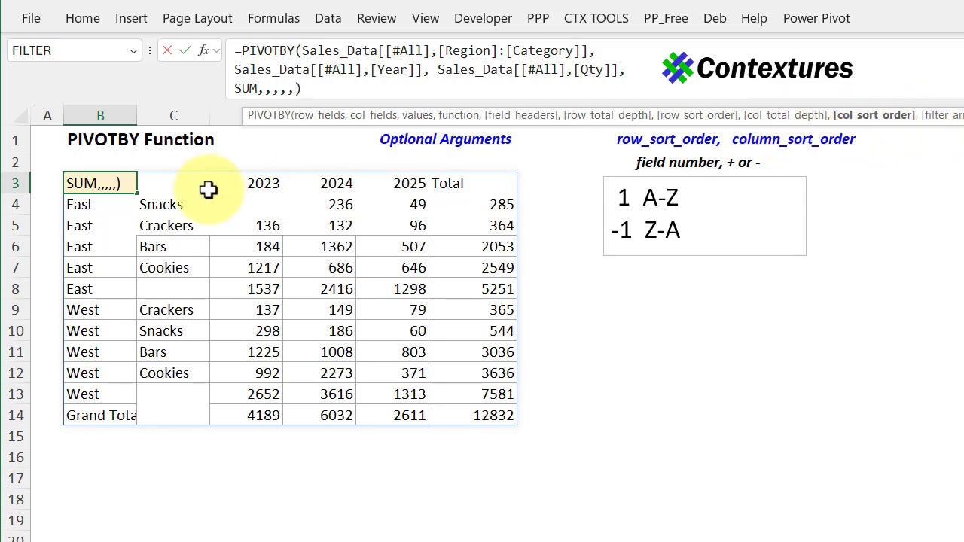
mouse_move(300, 178)
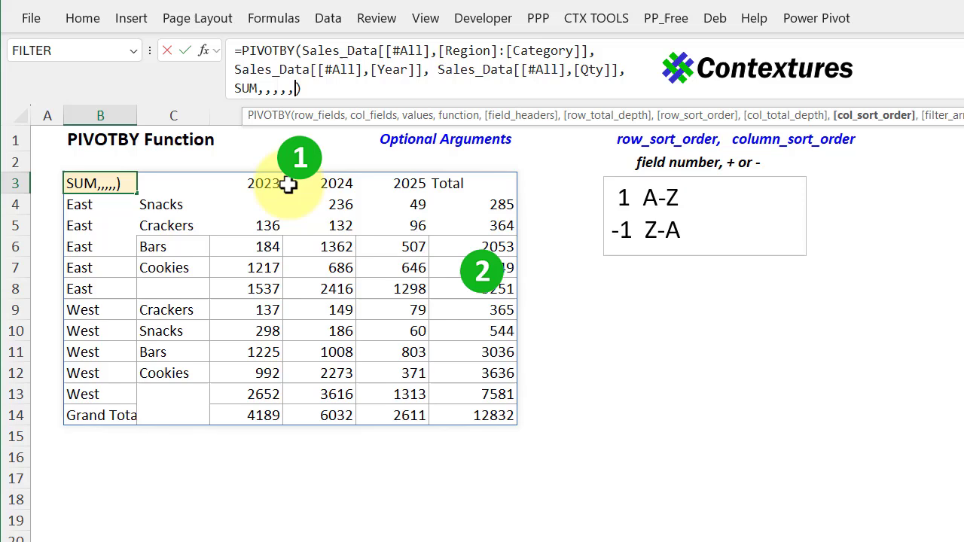
mouse_move(273, 229)
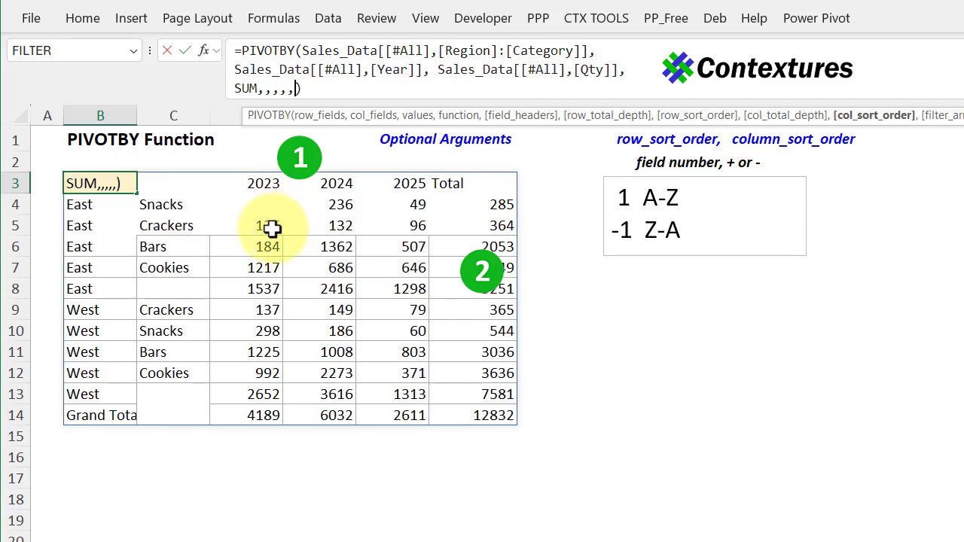
mouse_move(331, 183)
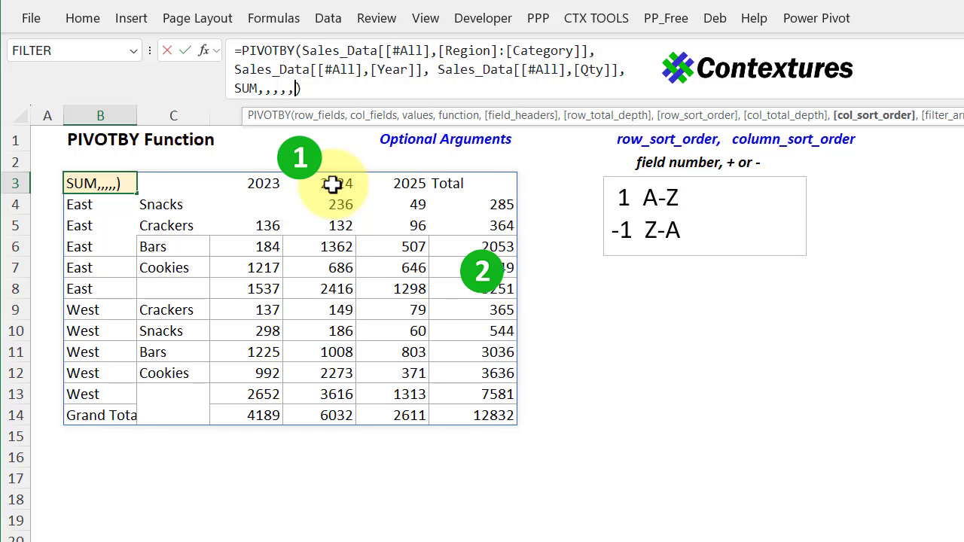
text(1)
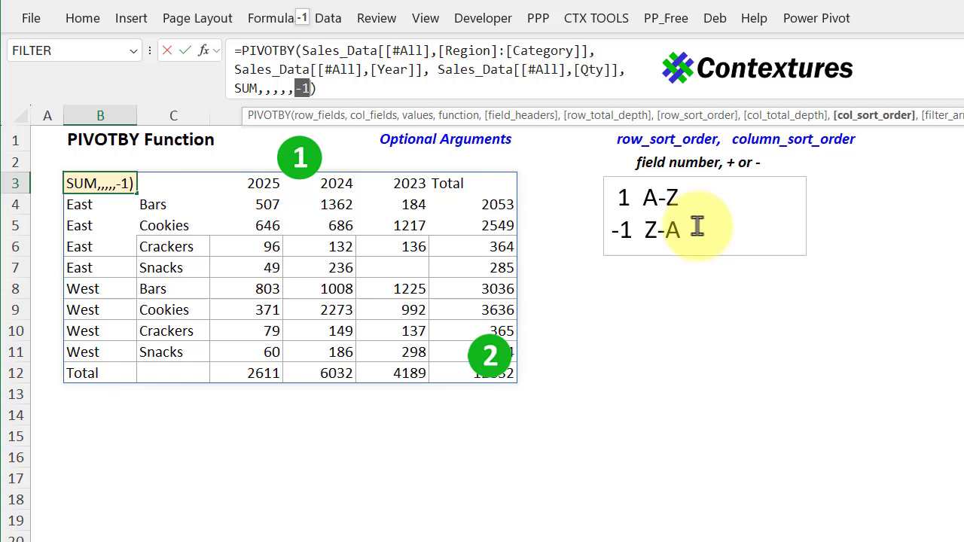
mouse_move(675, 228)
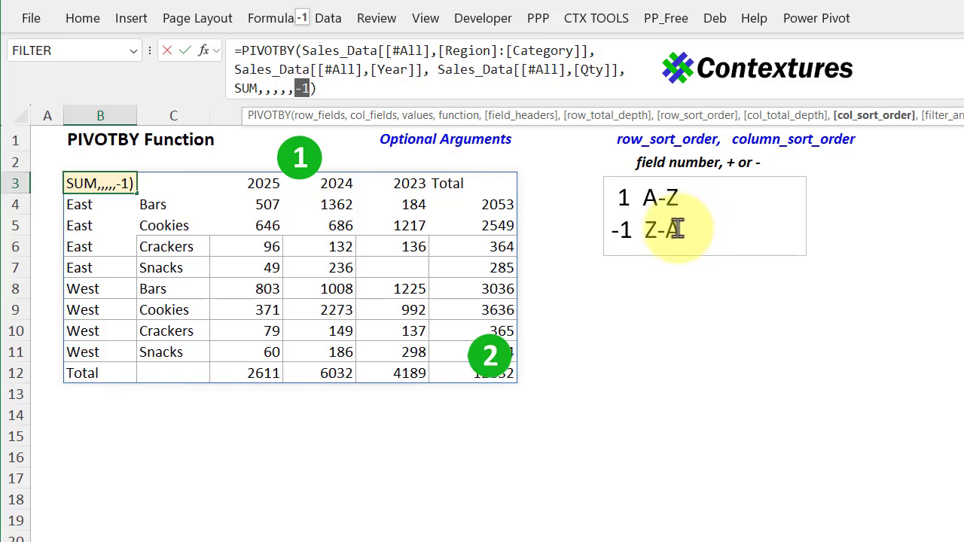
mouse_move(439, 181)
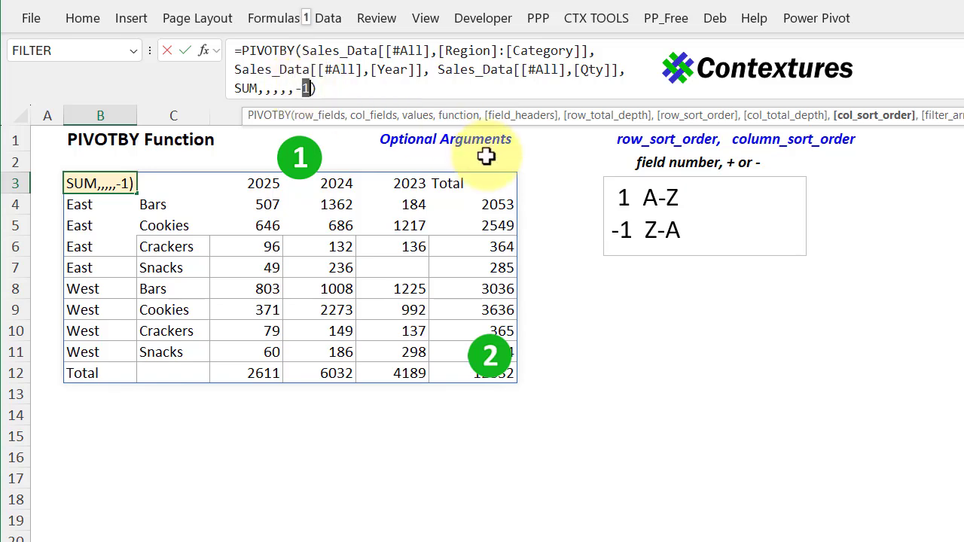
Change col_sort_order to -2, ordering year columns by total: 2024, 2023, 2025.
text(2)
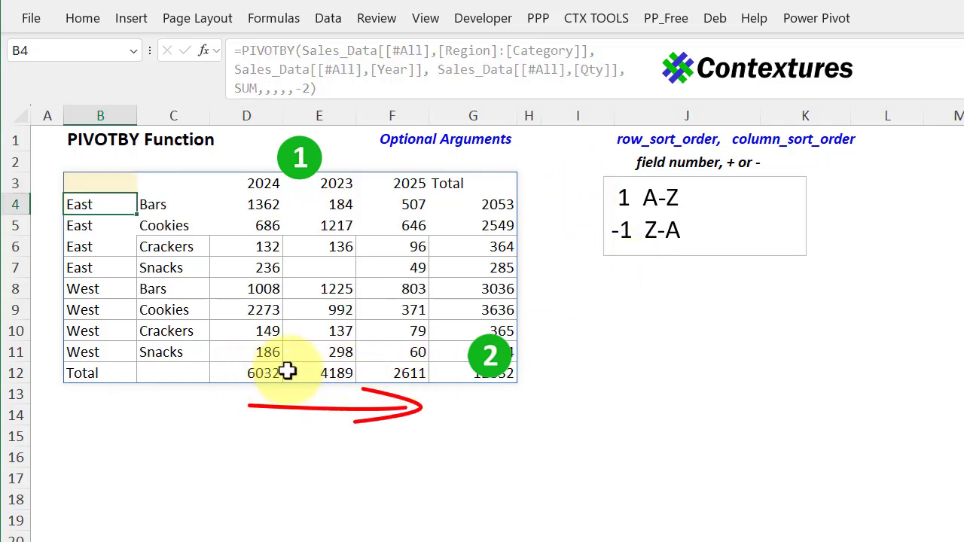
click(99, 184)
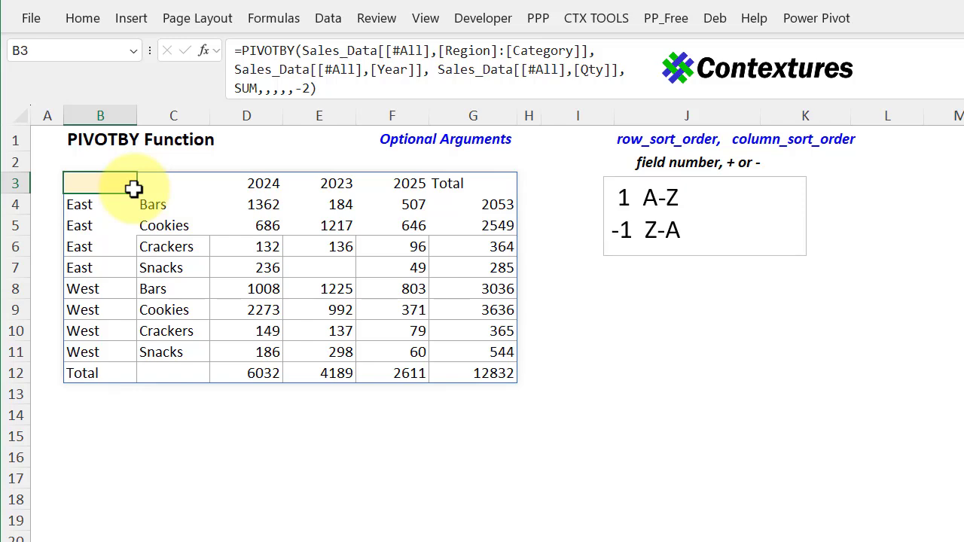
Reopen B3's PIVOTBY formula and set row_total_depth to 0 for no row totals.
double_click(99, 183)
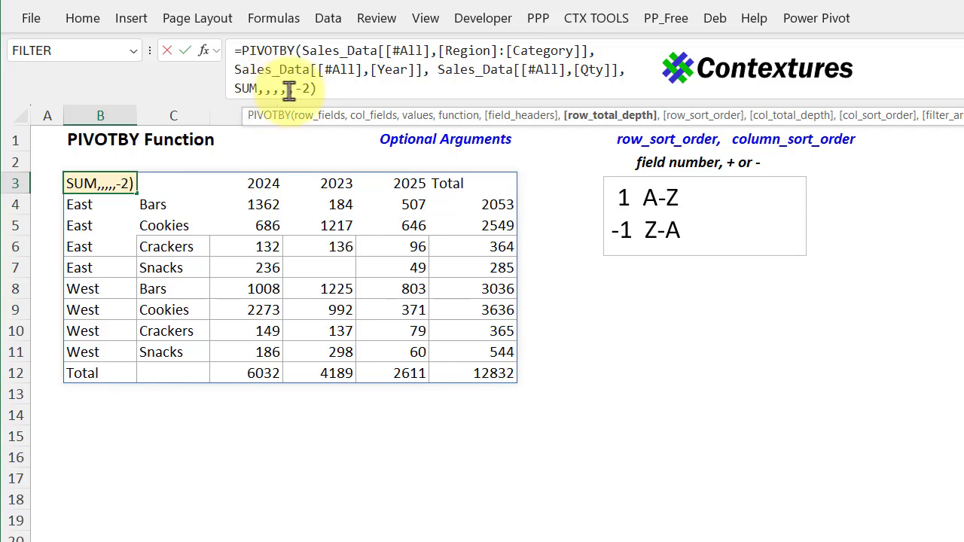
text(0)
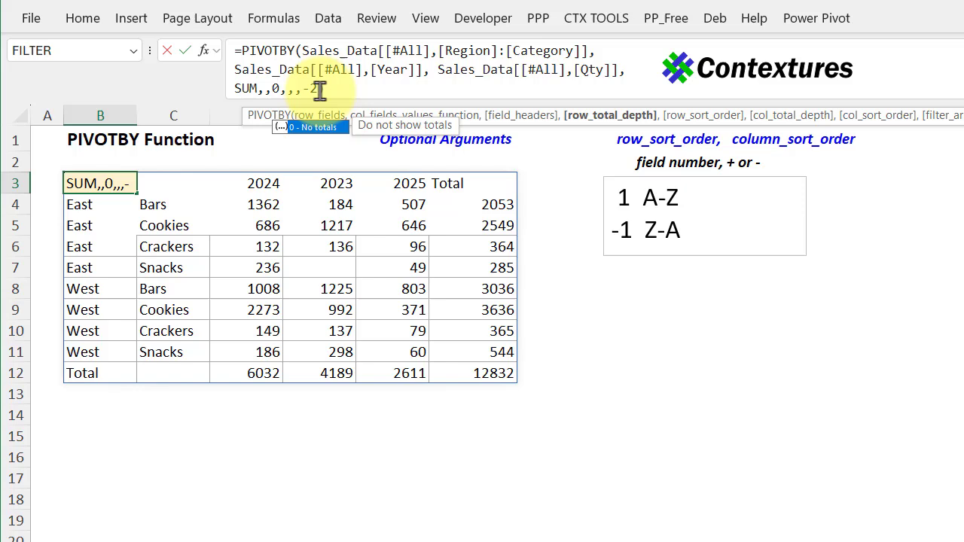